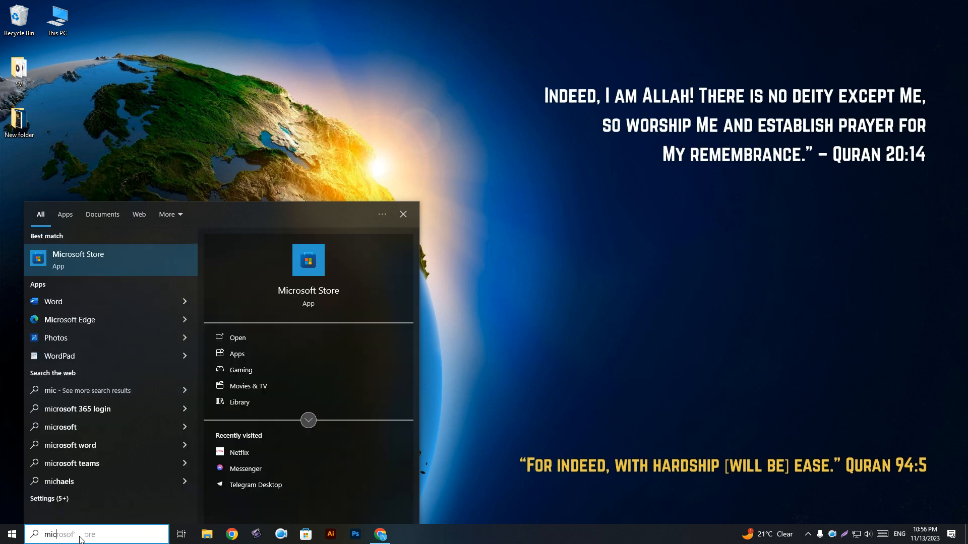
# Launch Microsoft Store from the Start menu search best match.
pyautogui.click(78, 260)
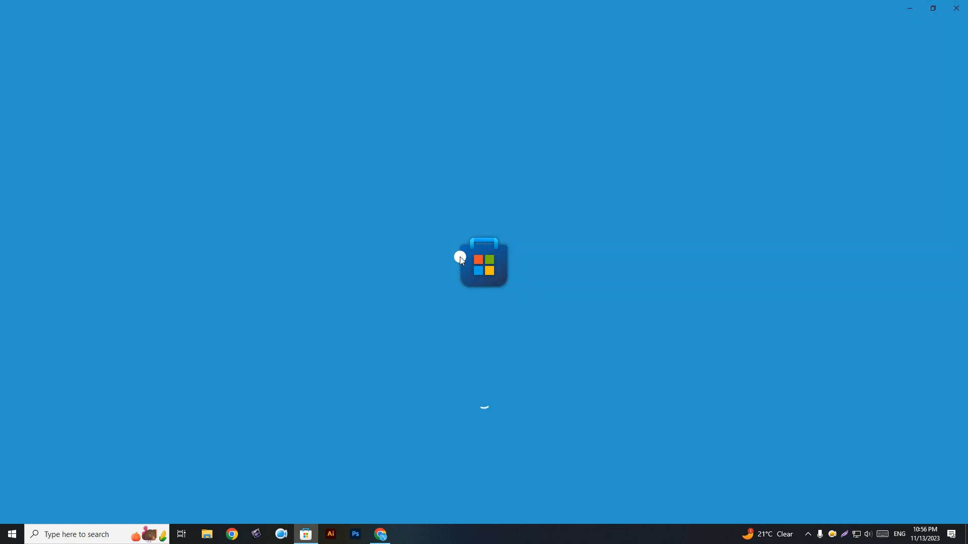
# Search the store for 'adobe' to bring up Adobe app suggestions.
pyautogui.click(305, 534)
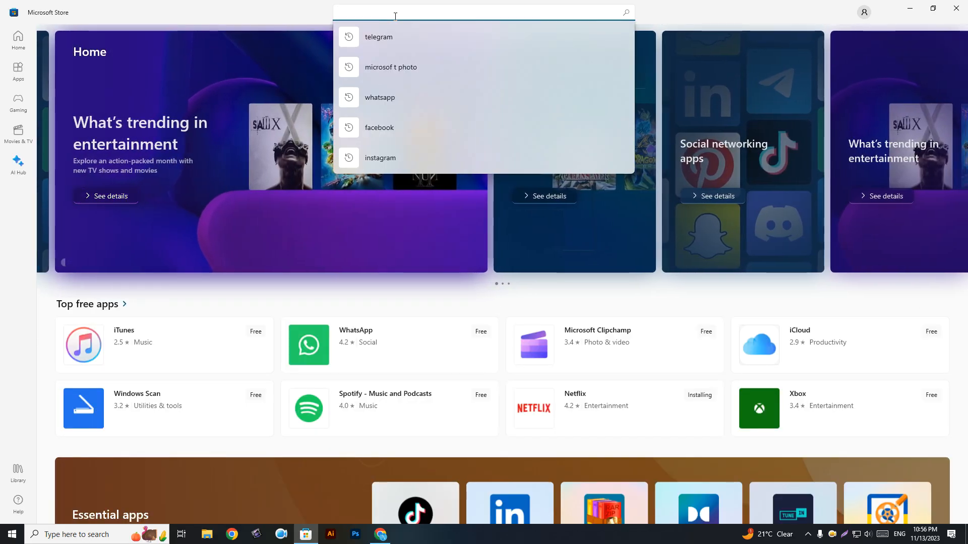
pyautogui.write('adobe')
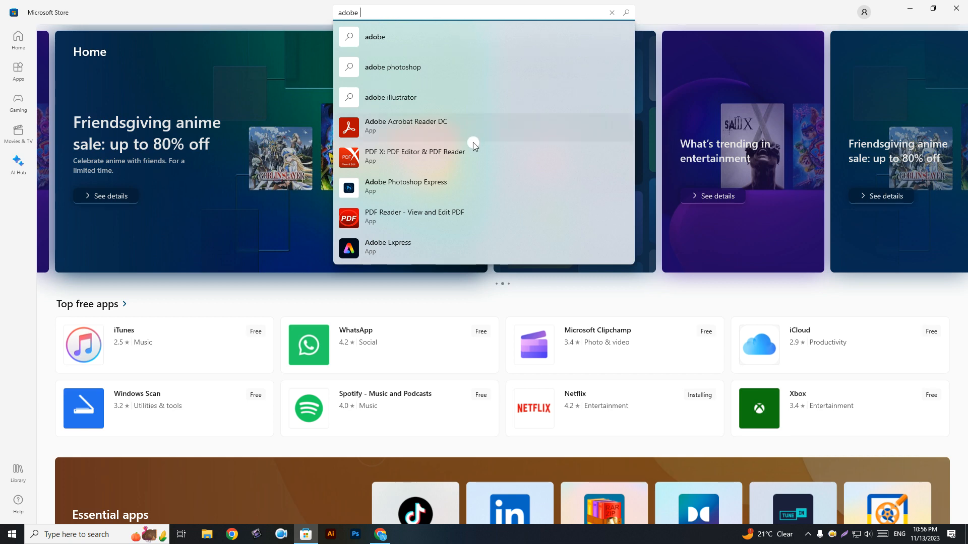
# Go to the Adobe Photoshop Express product page from the suggestions.
pyautogui.click(406, 187)
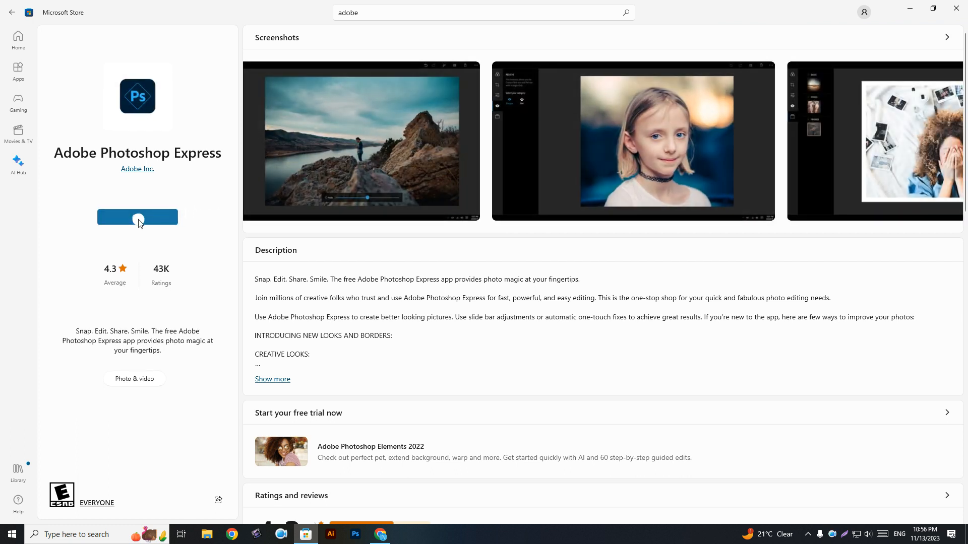
# Start the Adobe Photoshop Express download via the Get/Install button.
pyautogui.click(138, 217)
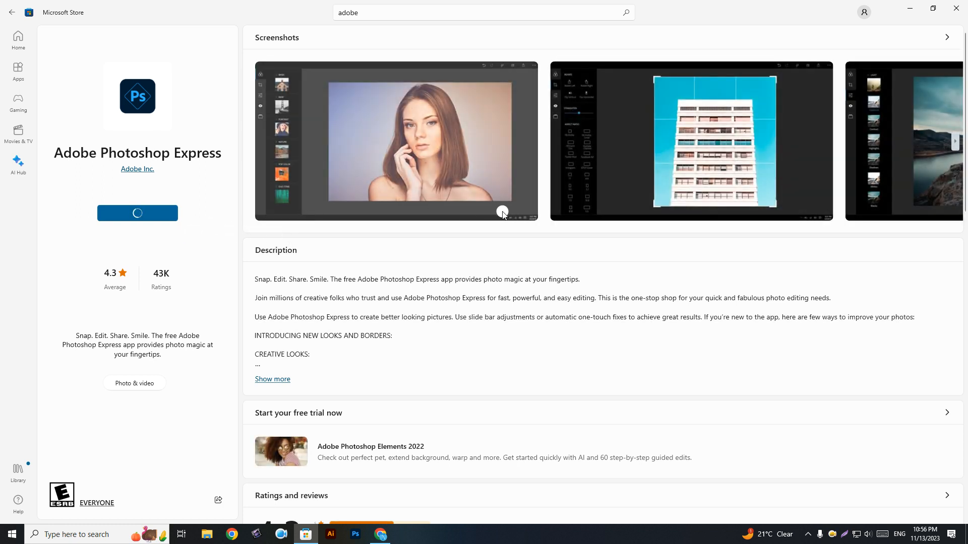
pyautogui.click(137, 213)
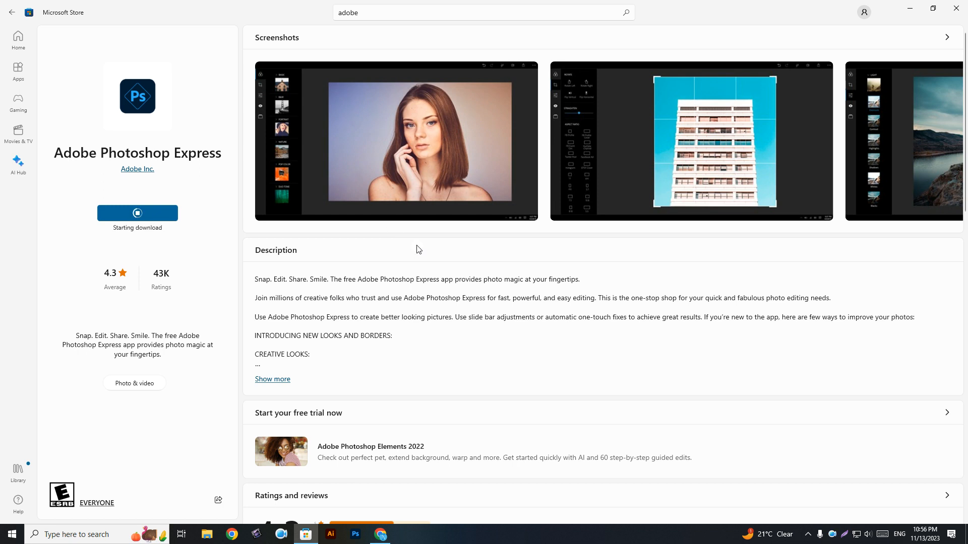